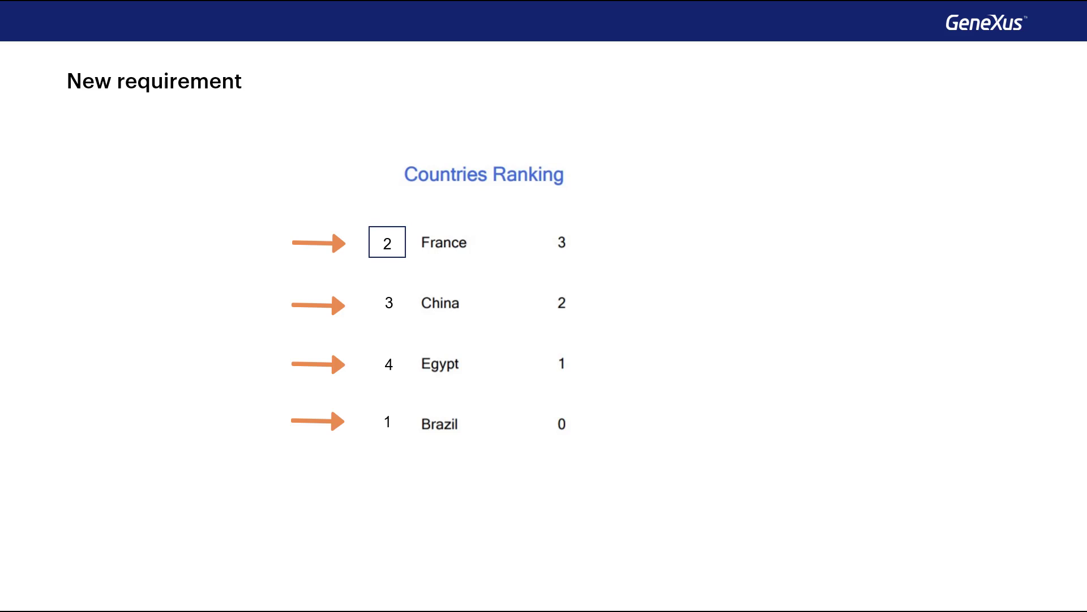
Step: Leave the Countries Ranking slide and start a new object in the TravelAgency knowledge base
left_click(562, 242)
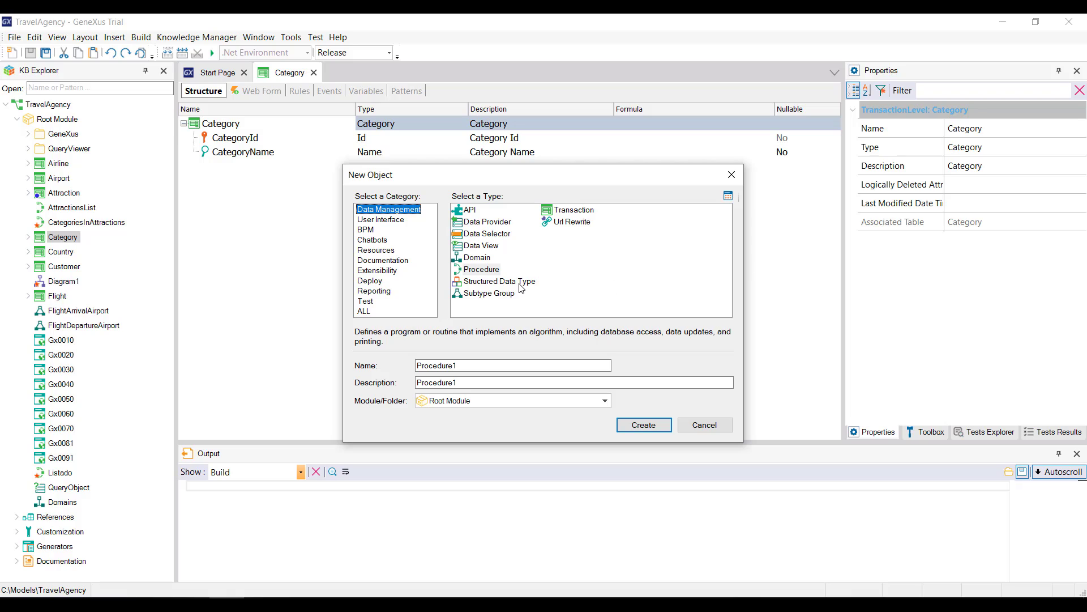
Step: Create a Structured Data Type object named SDTCountry
left_click(501, 281)
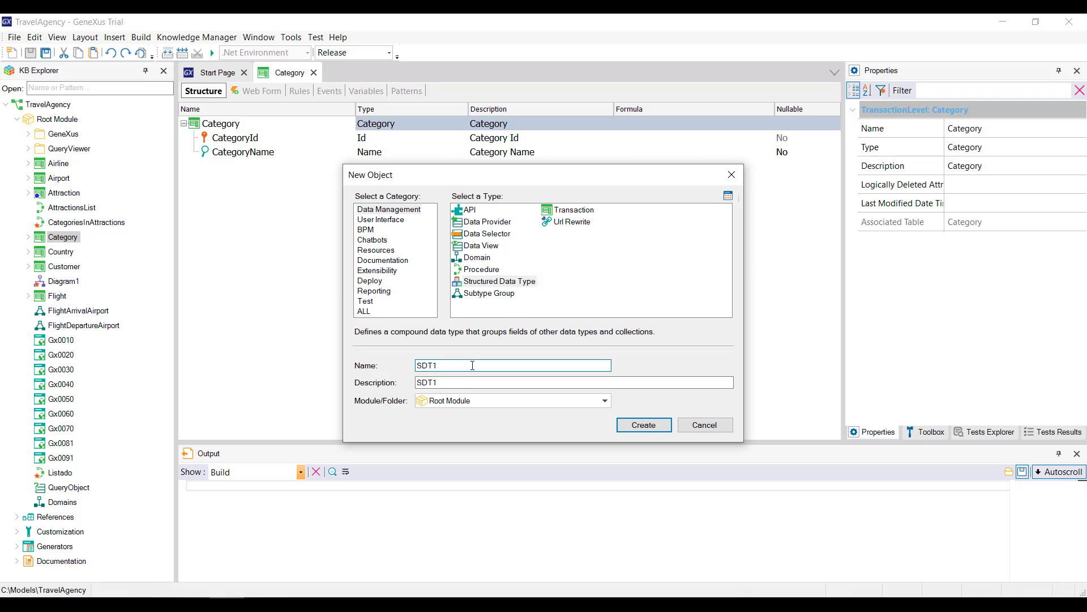
key("Backspace")
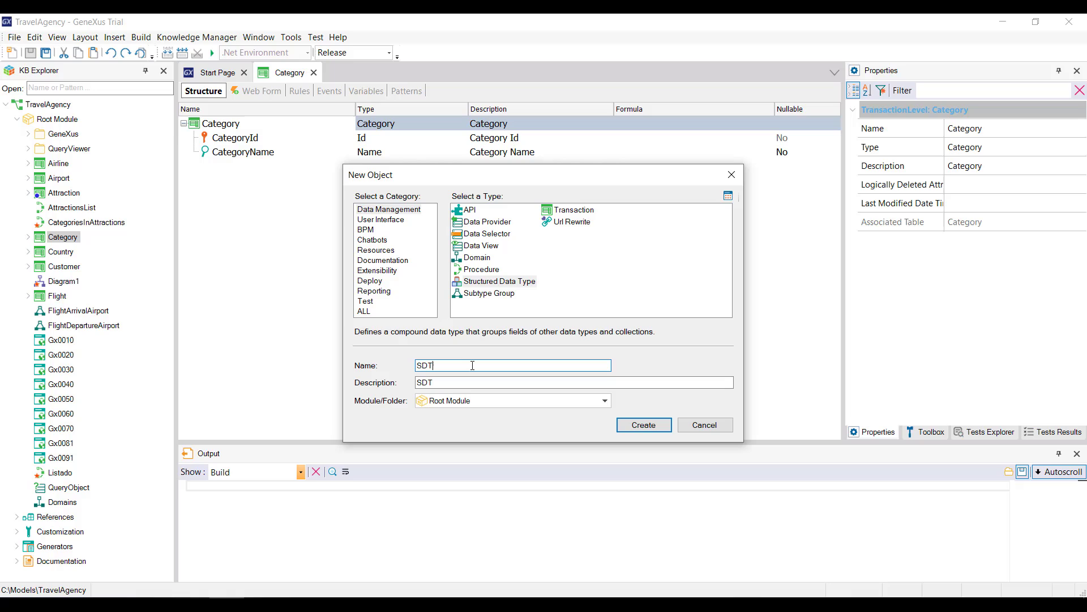
type("Country")
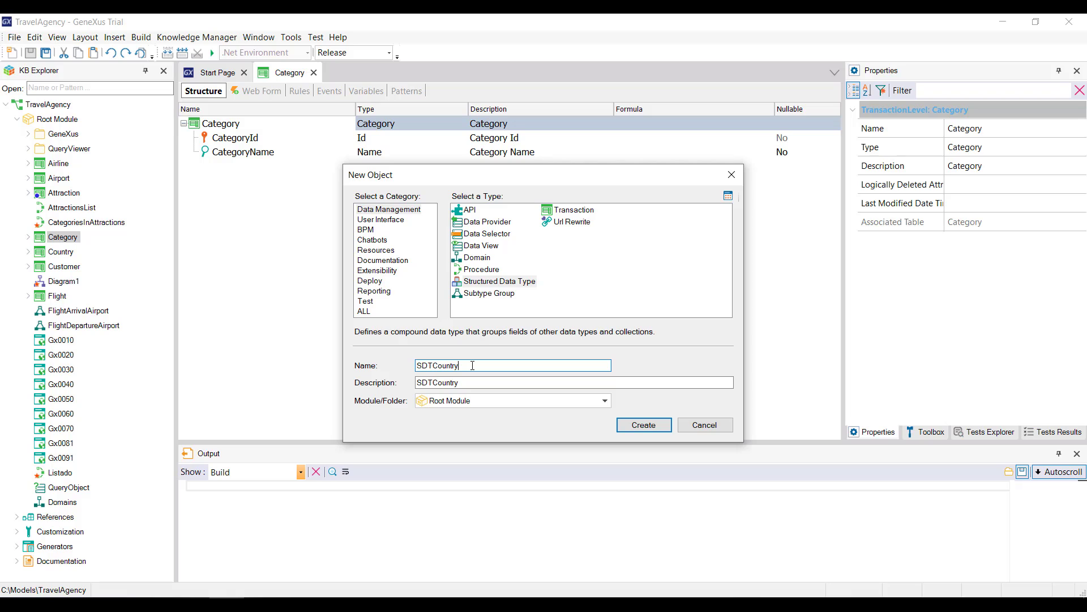
left_click(642, 424)
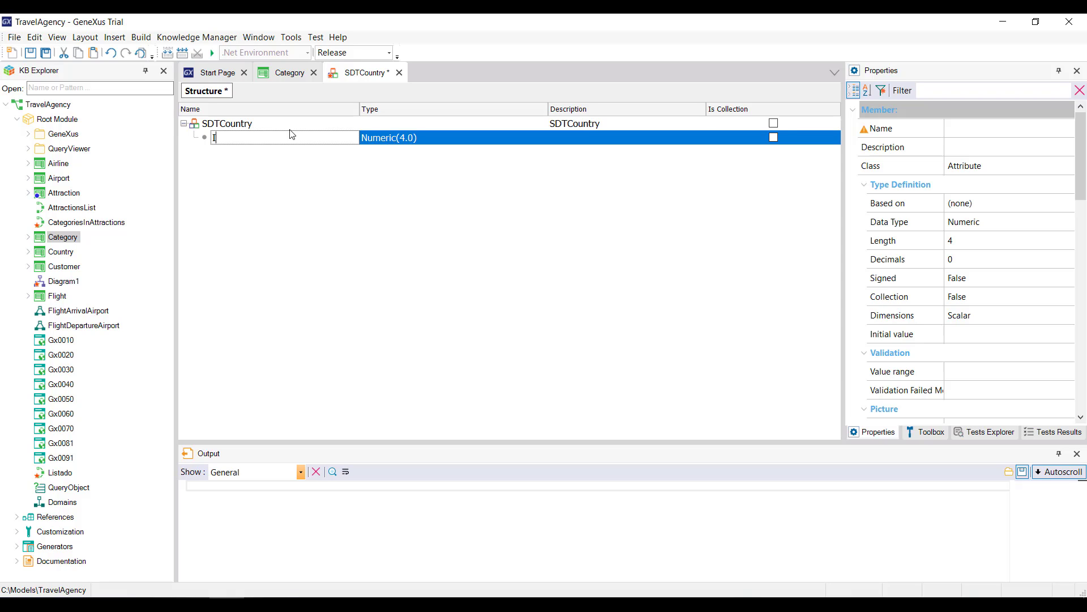
Step: Add Id and Character(20) Name members to SDTCountry, save it, and open CountriesRanking's source
type("Id")
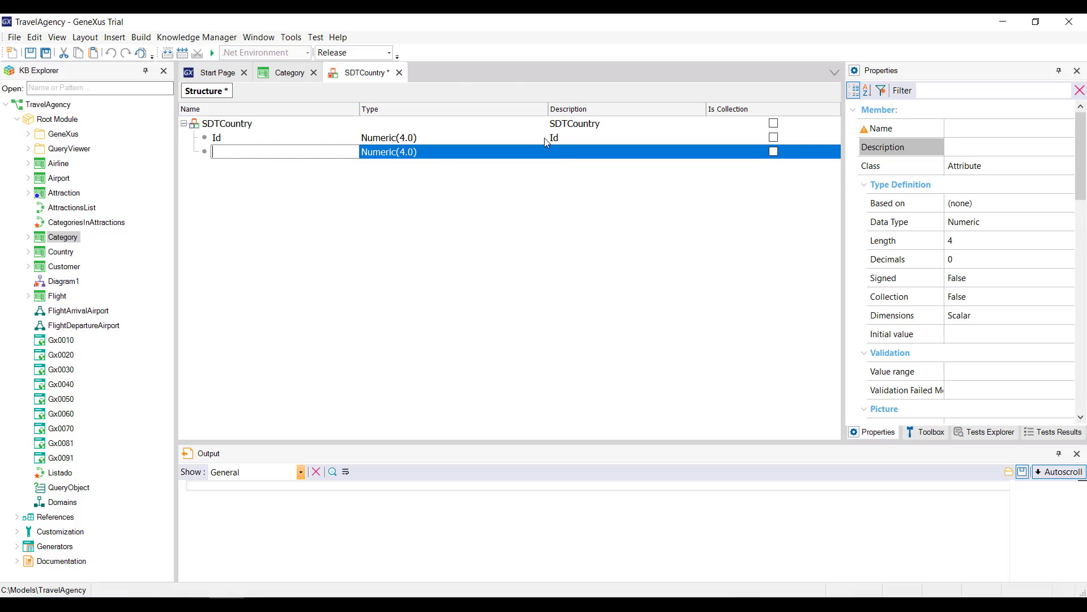
type("Name")
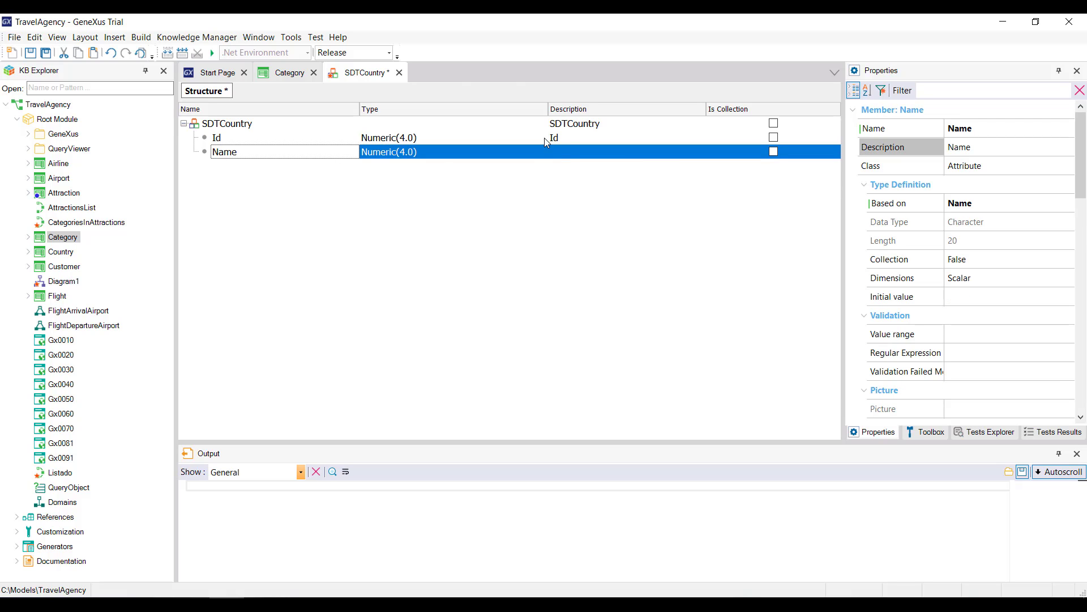
left_click(451, 152)
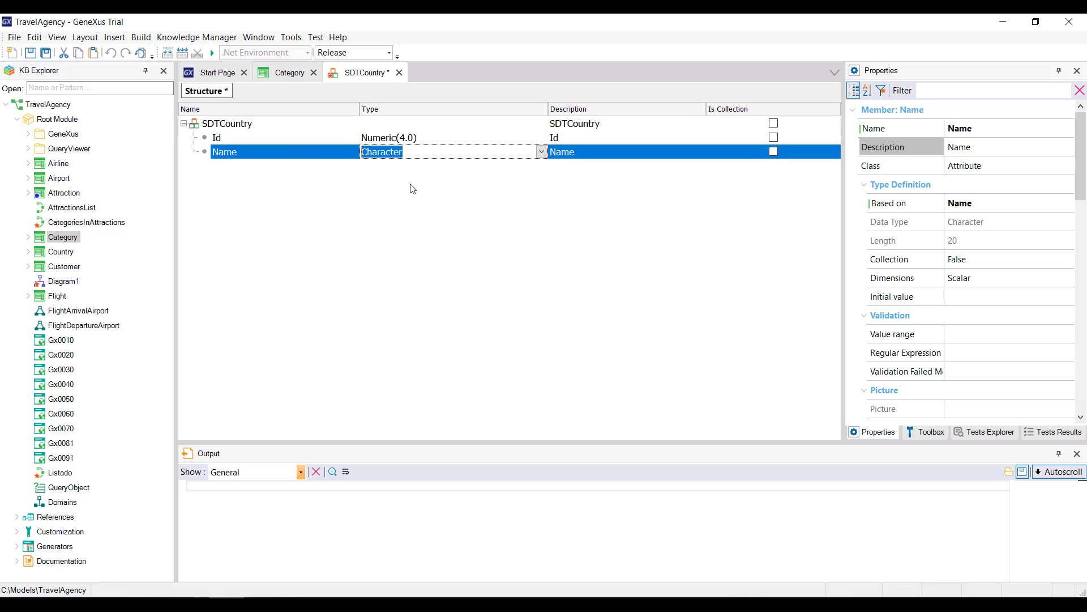
left_click(227, 123)
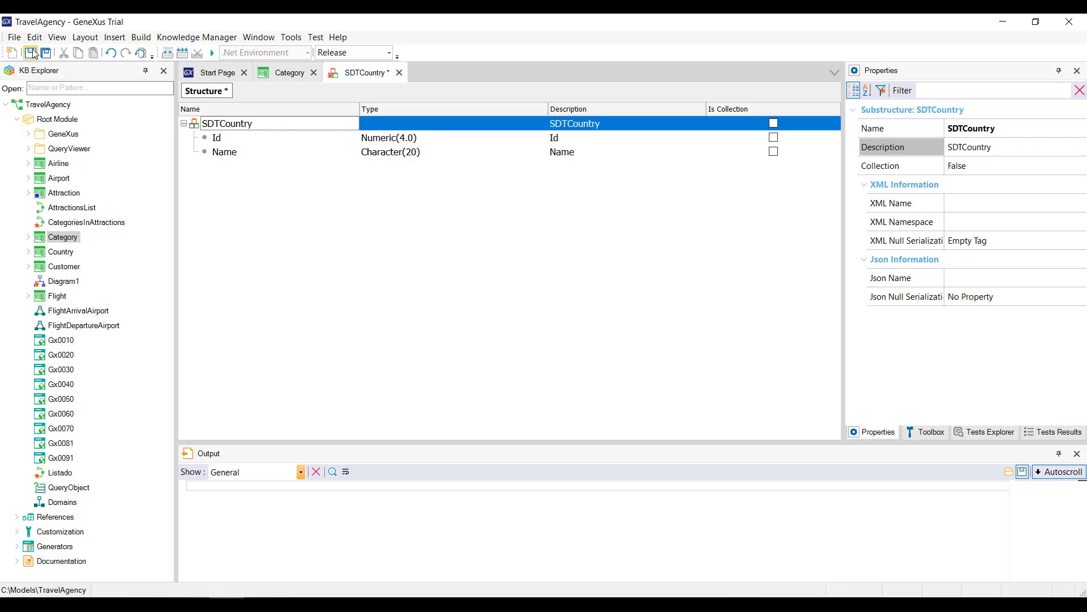
left_click(32, 53)
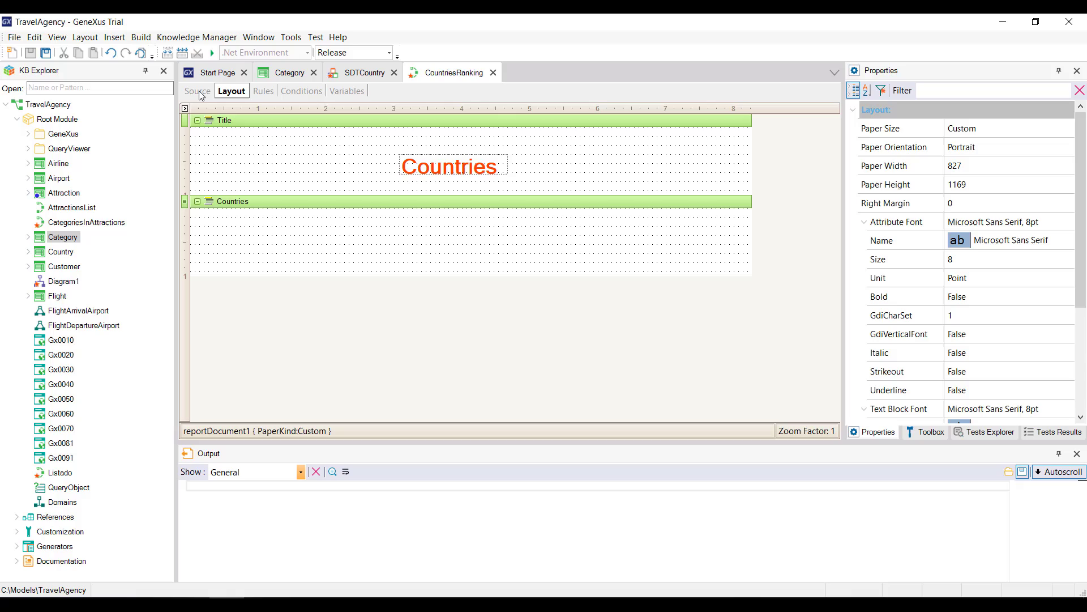
left_click(198, 90)
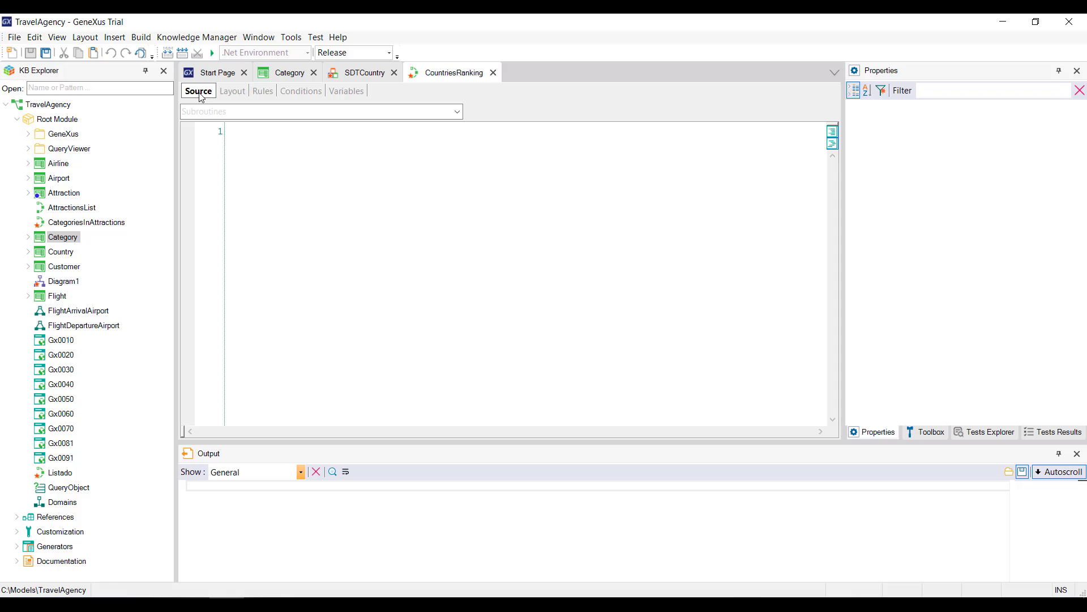
Step: Declare a CountryItem variable of type SDTCountry in the CountriesRanking report
left_click(233, 132)
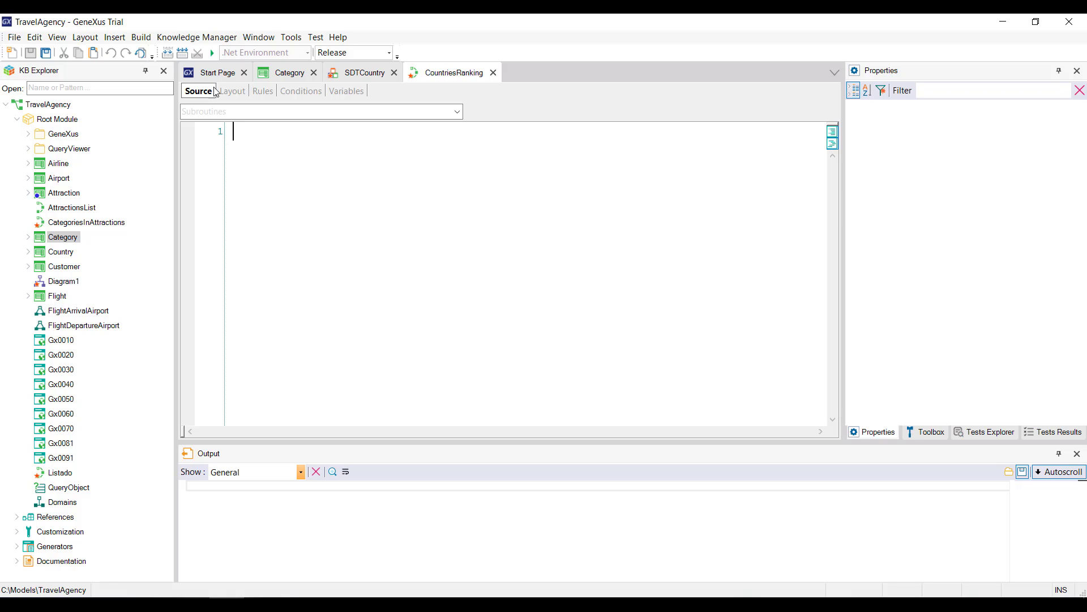
left_click(346, 91)
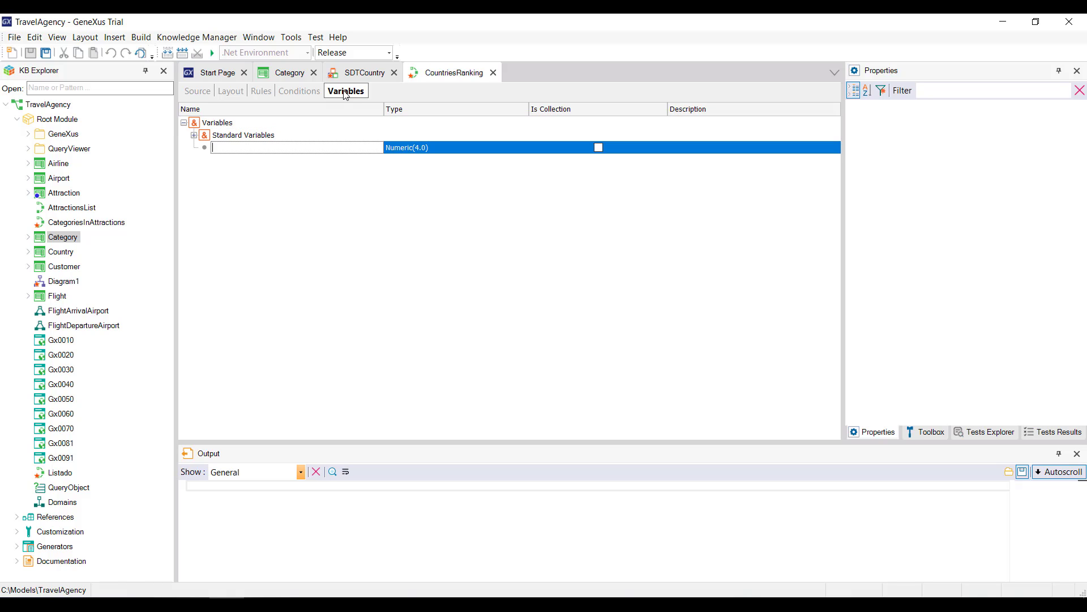
type("CountryItem")
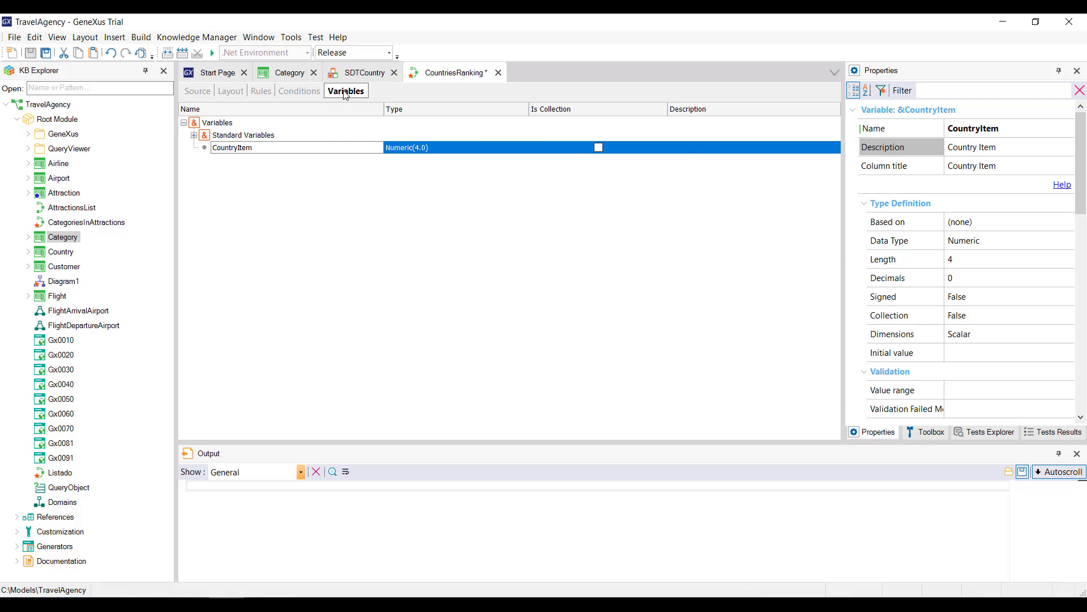
left_click(444, 148)
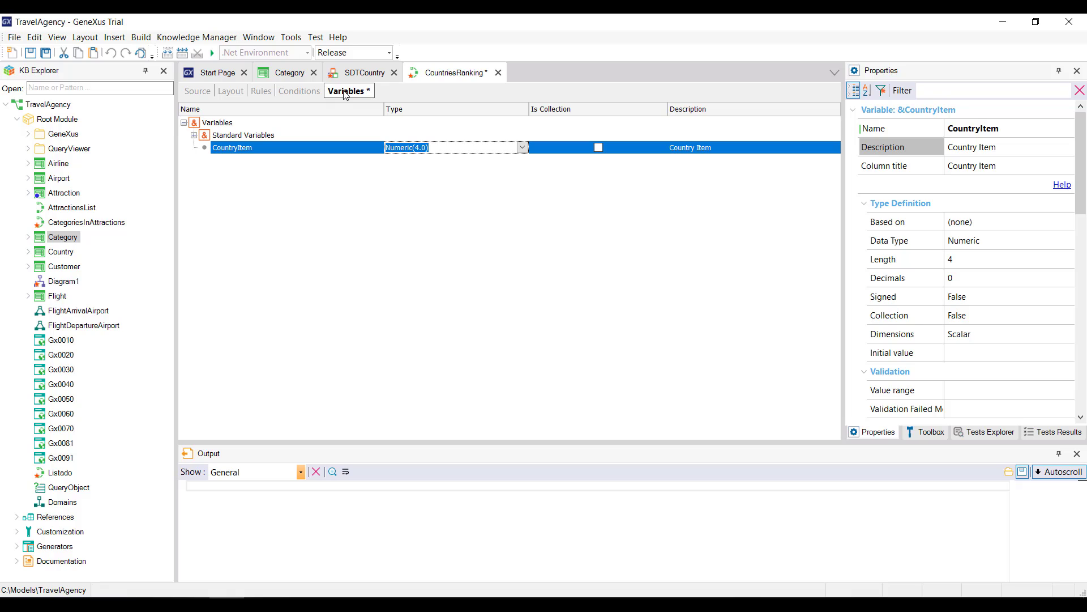
type("SDTCountry")
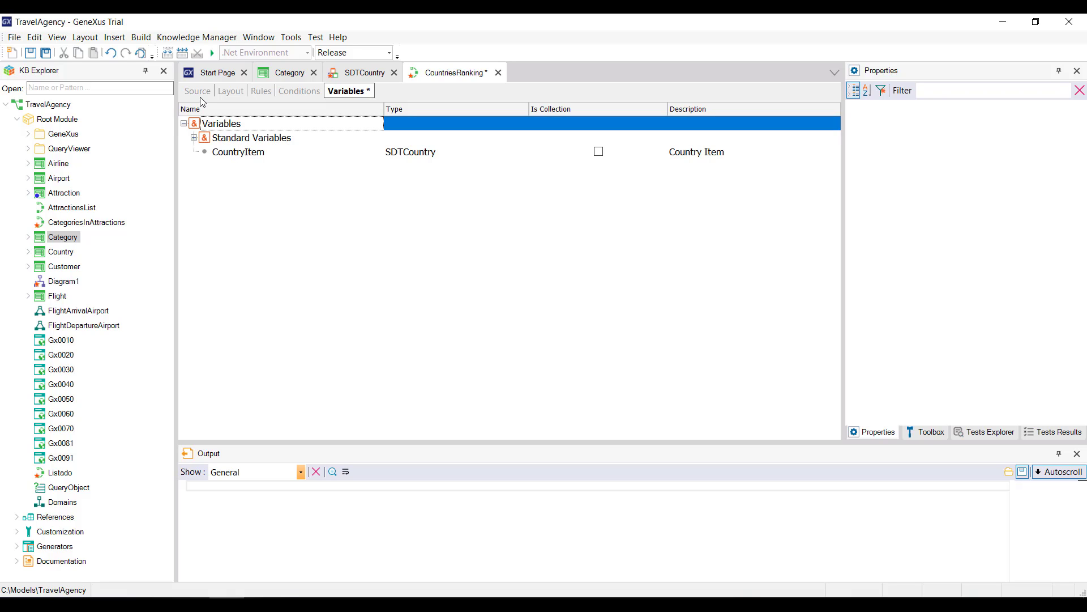
left_click(197, 91)
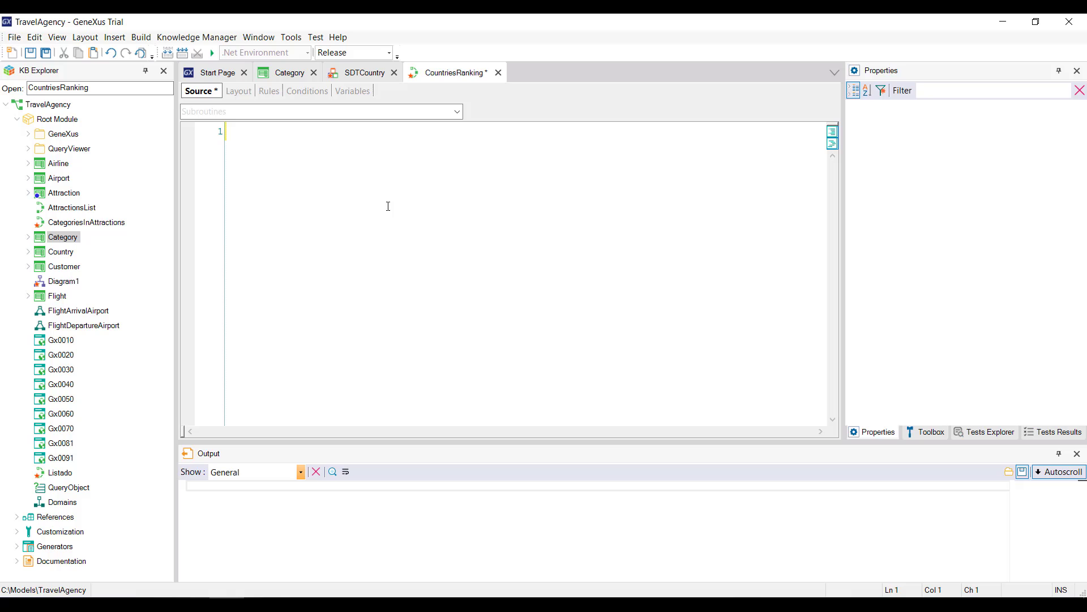
Step: Code a For each Country where CountryName = "France", filling &CountryItem.Id and .Name, printing Countries
type("&CountryItem")
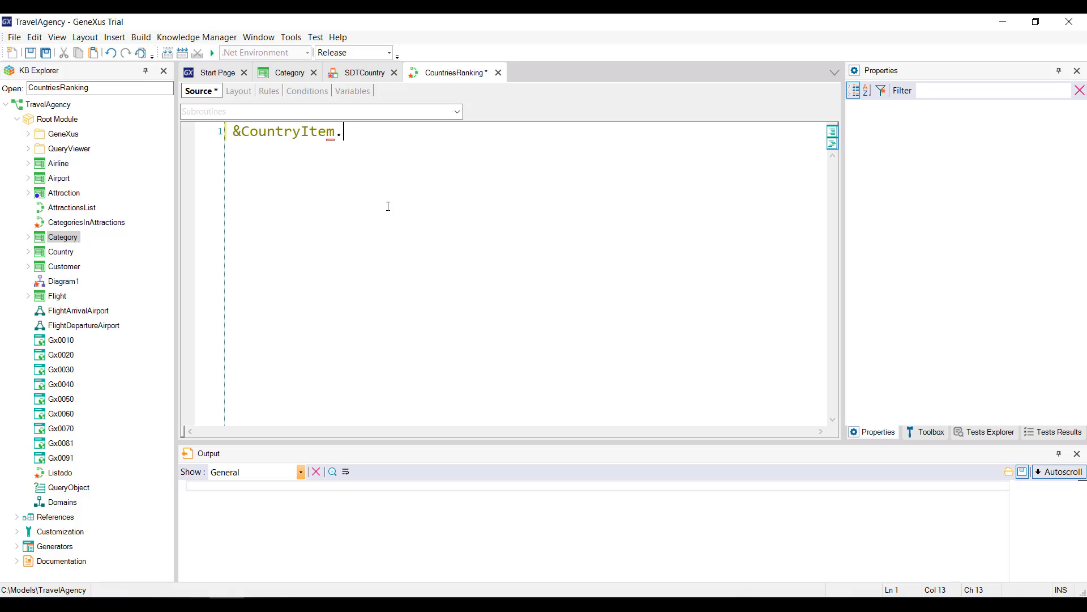
type(".")
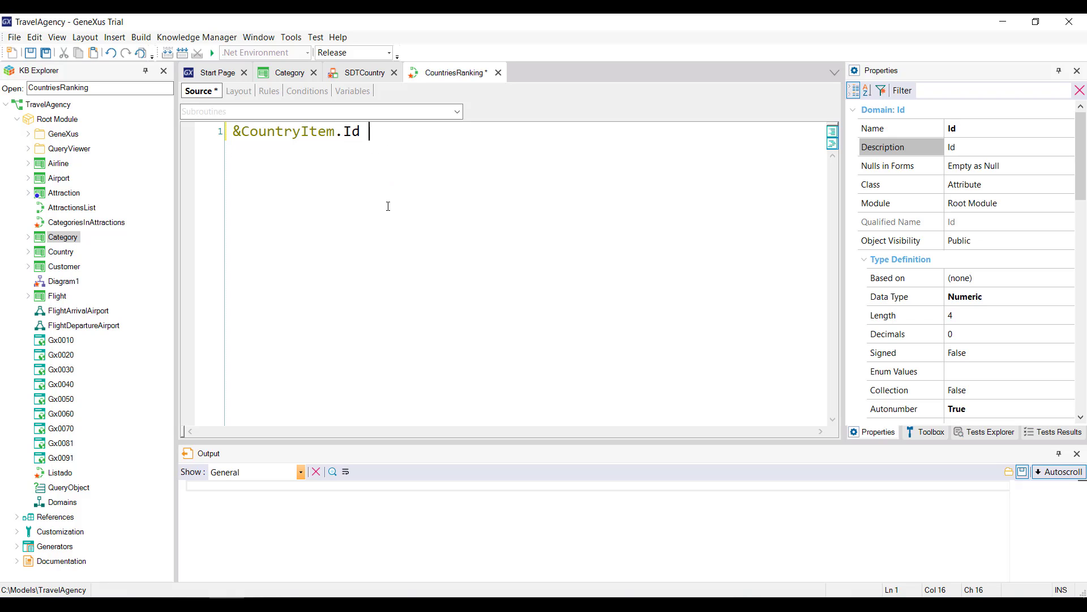
type("= 1")
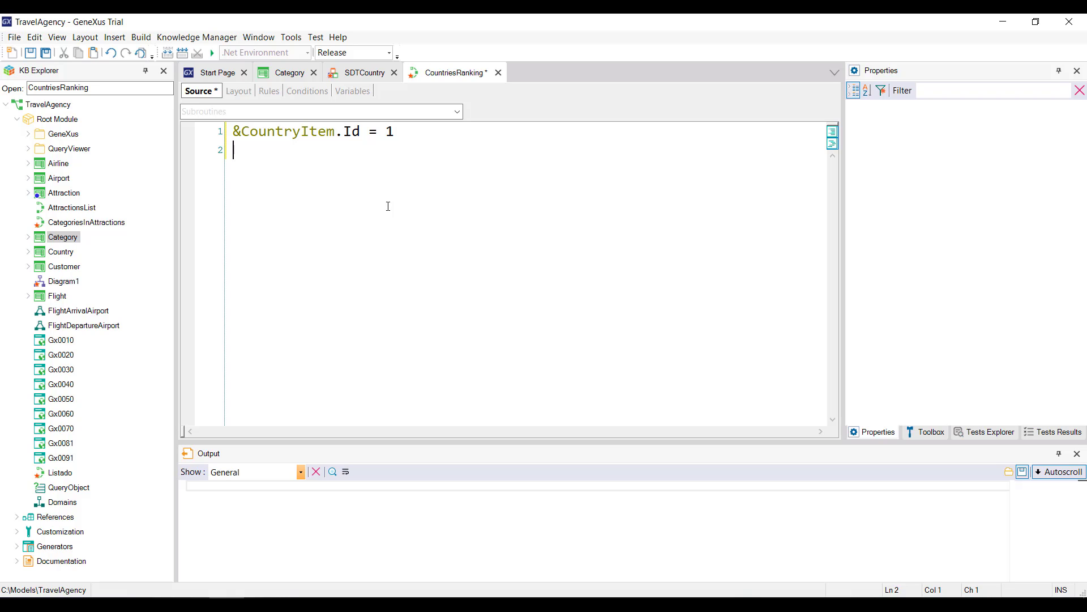
type("&CountryItem")
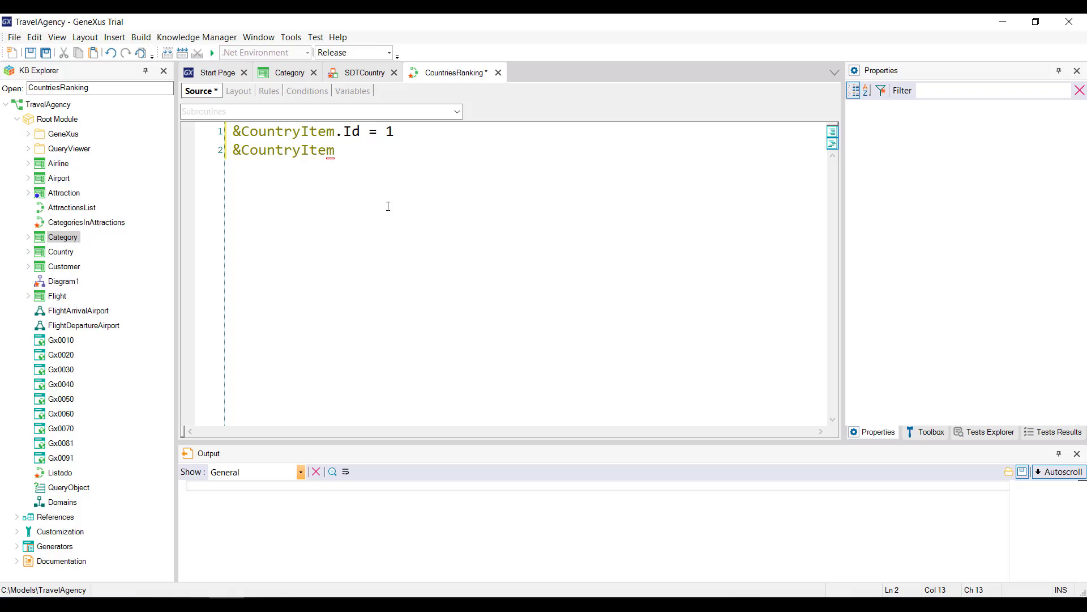
type(".Name")
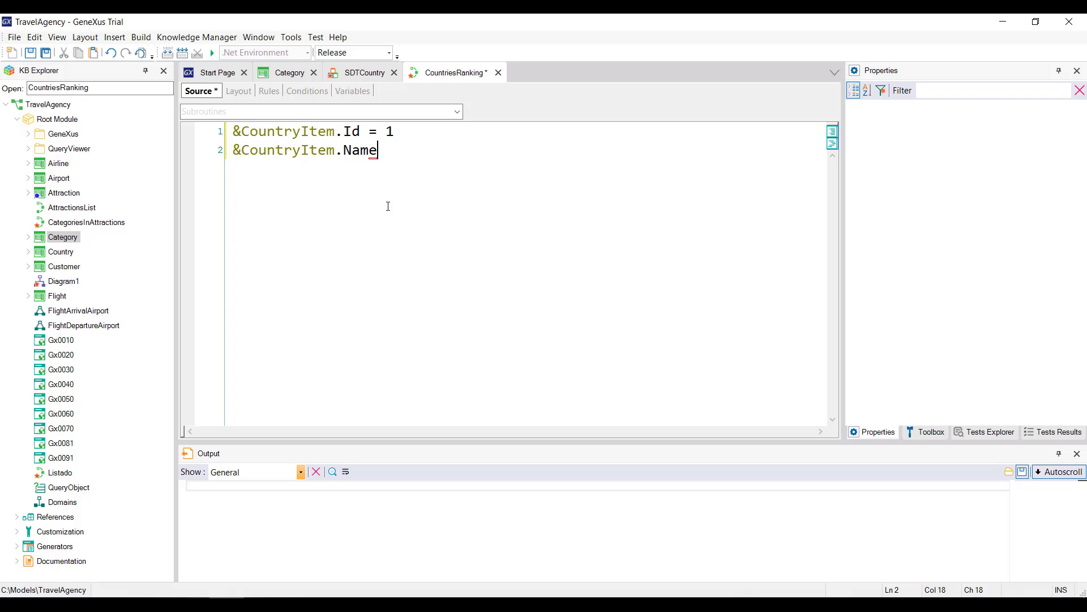
type("=")
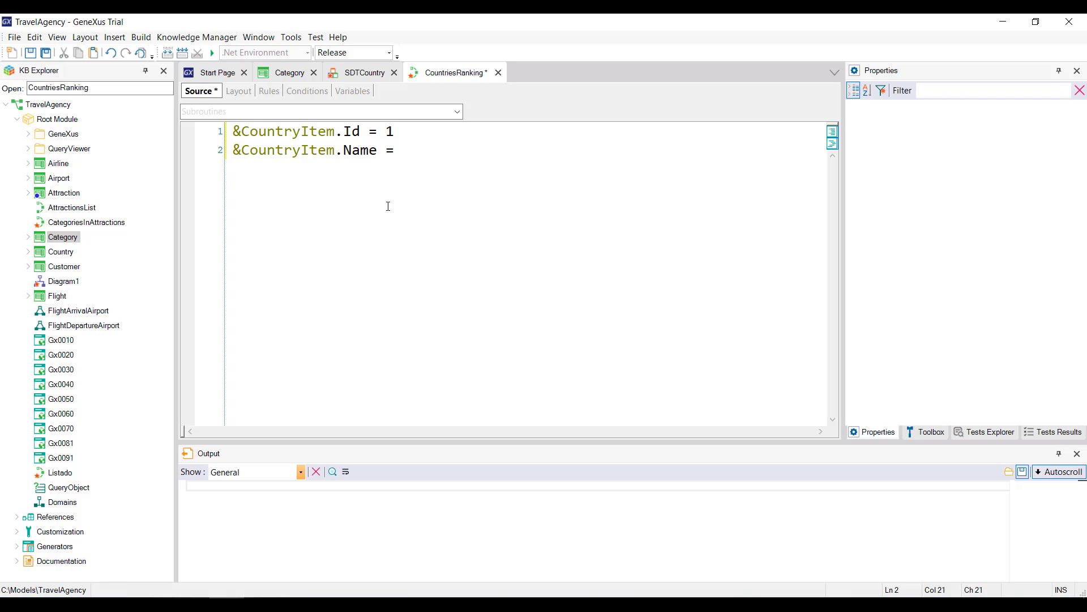
type("\"Franc")
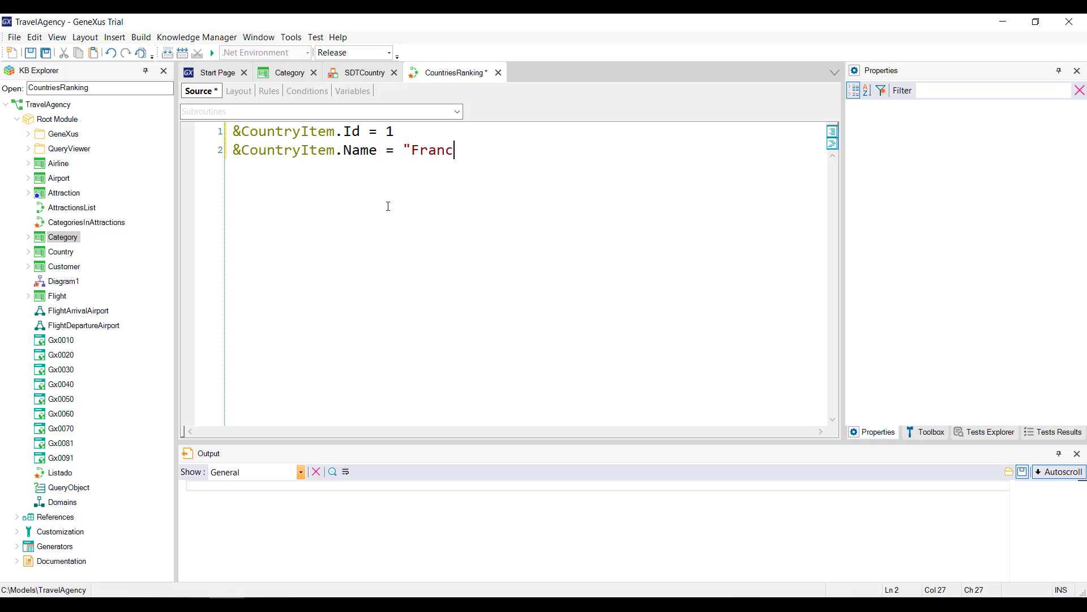
type("e\"")
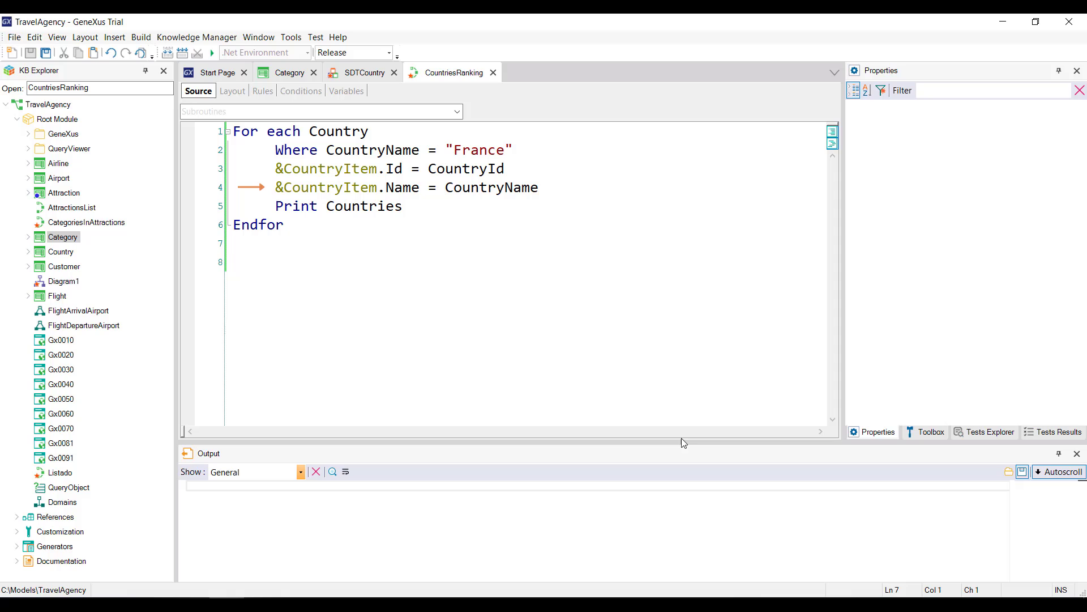
left_click(236, 243)
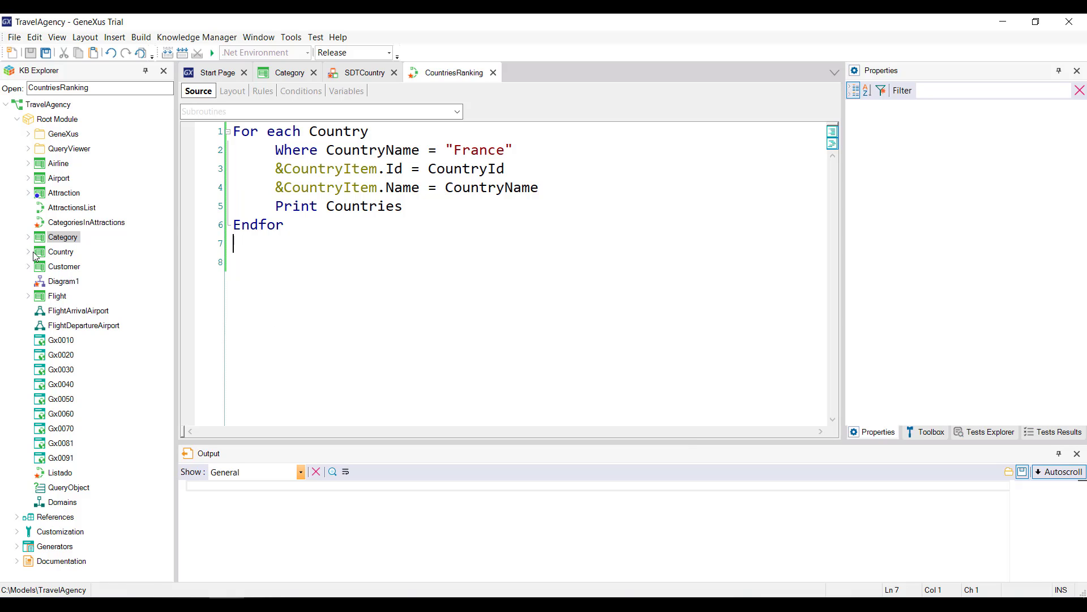
Step: Insert CountryItem's Id and Name fields side by side into the Countries print block layout
left_click(231, 91)
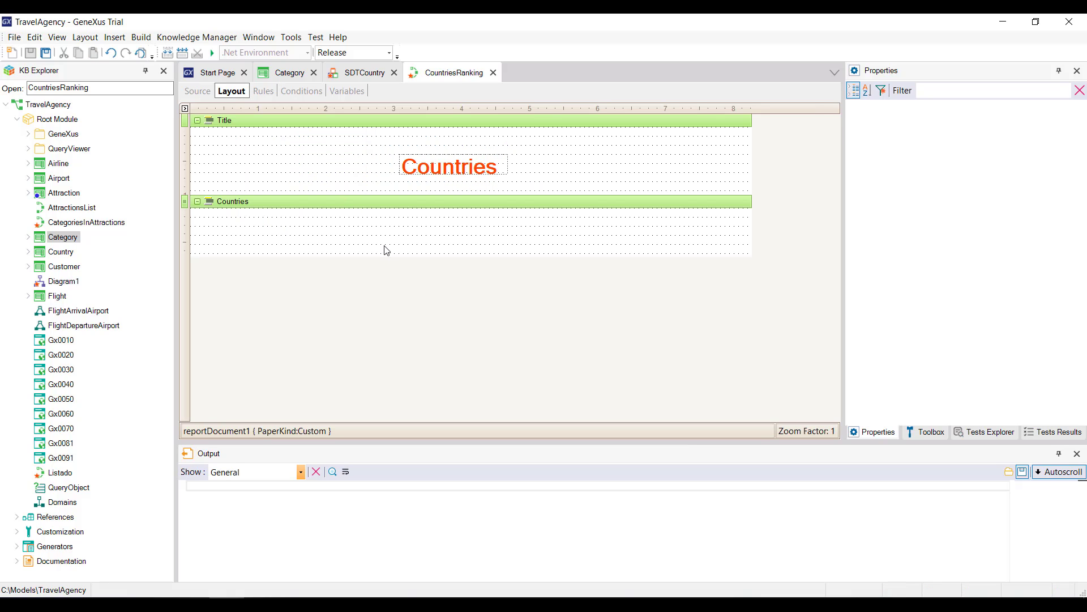
left_click(114, 37)
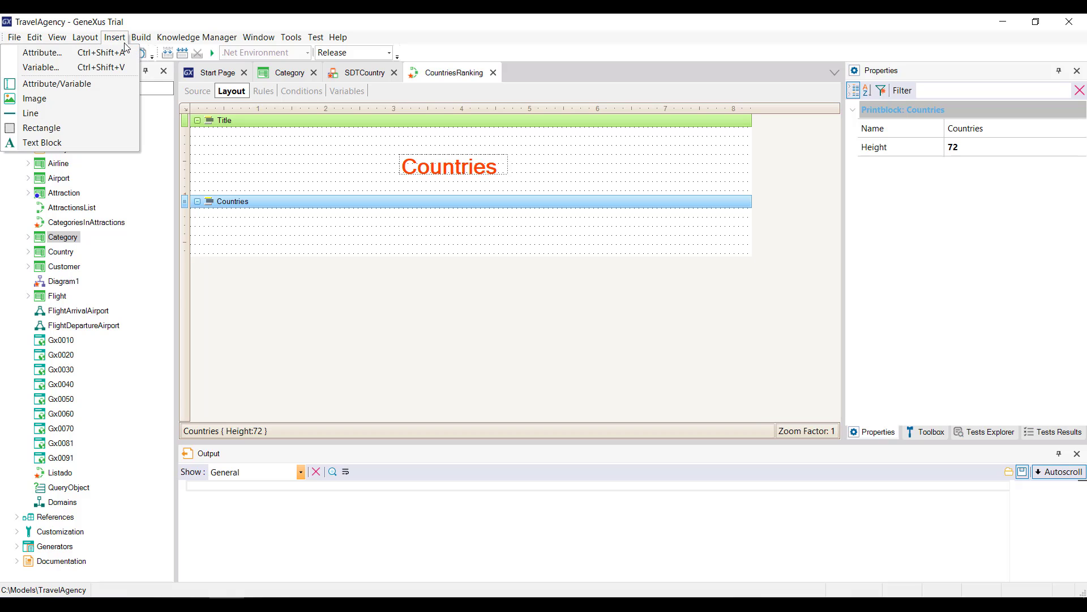
left_click(41, 67)
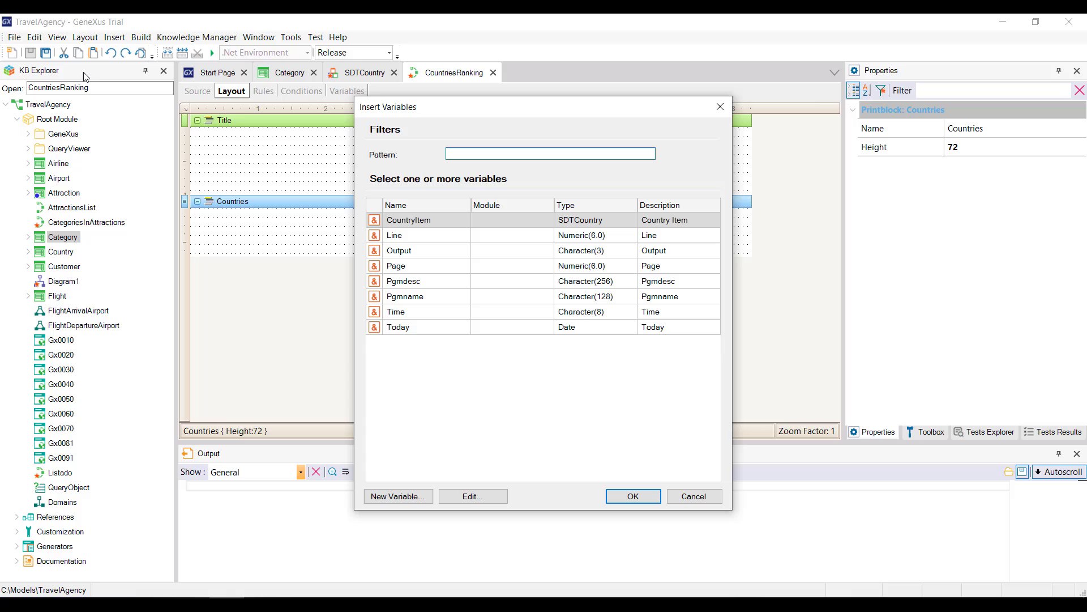
left_click(632, 496)
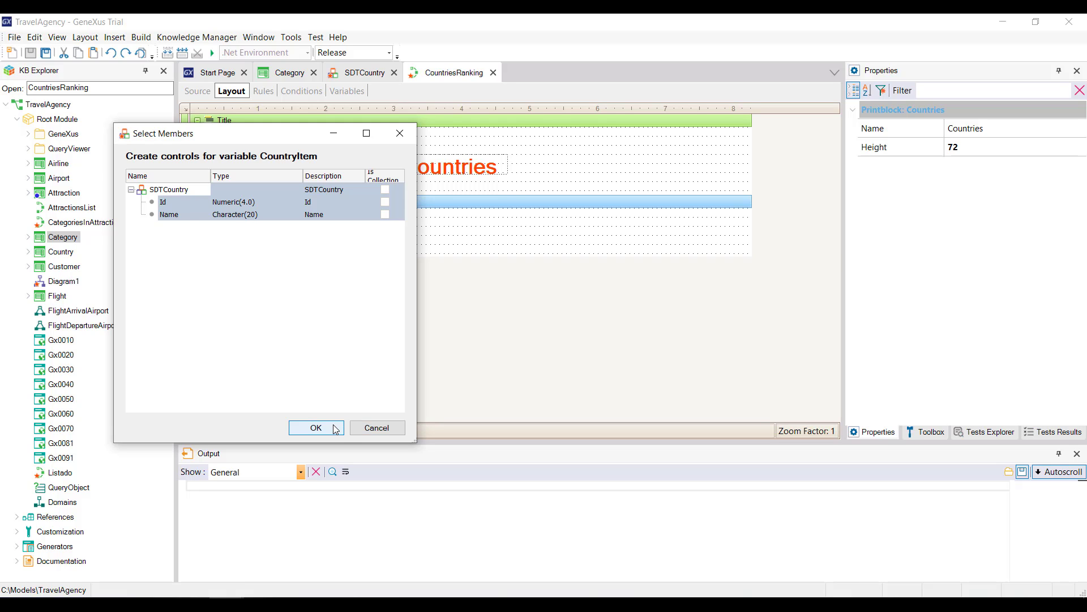
left_click(316, 427)
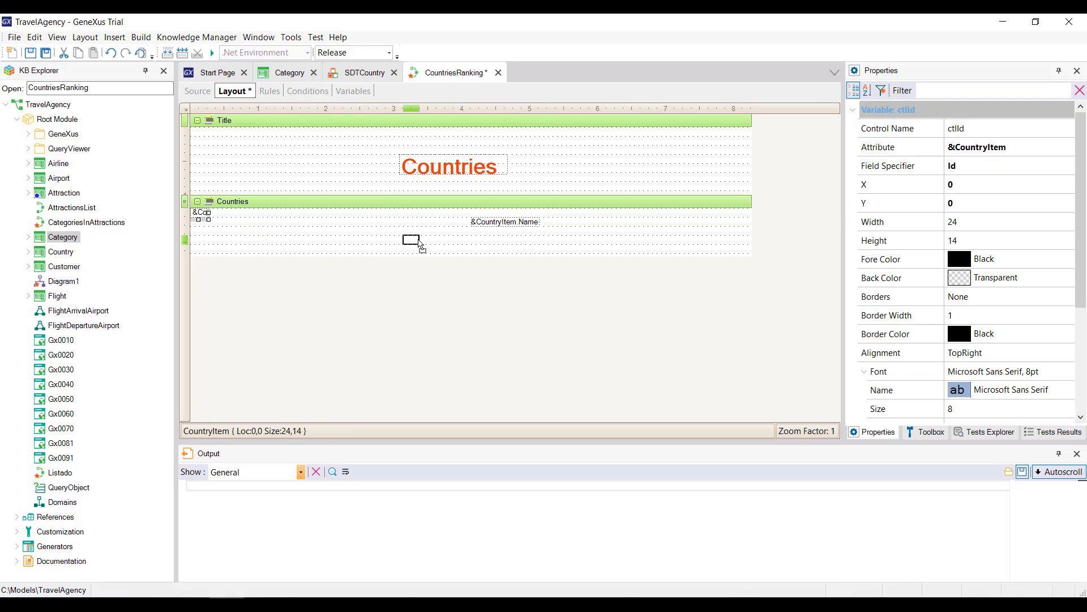
left_click(493, 221)
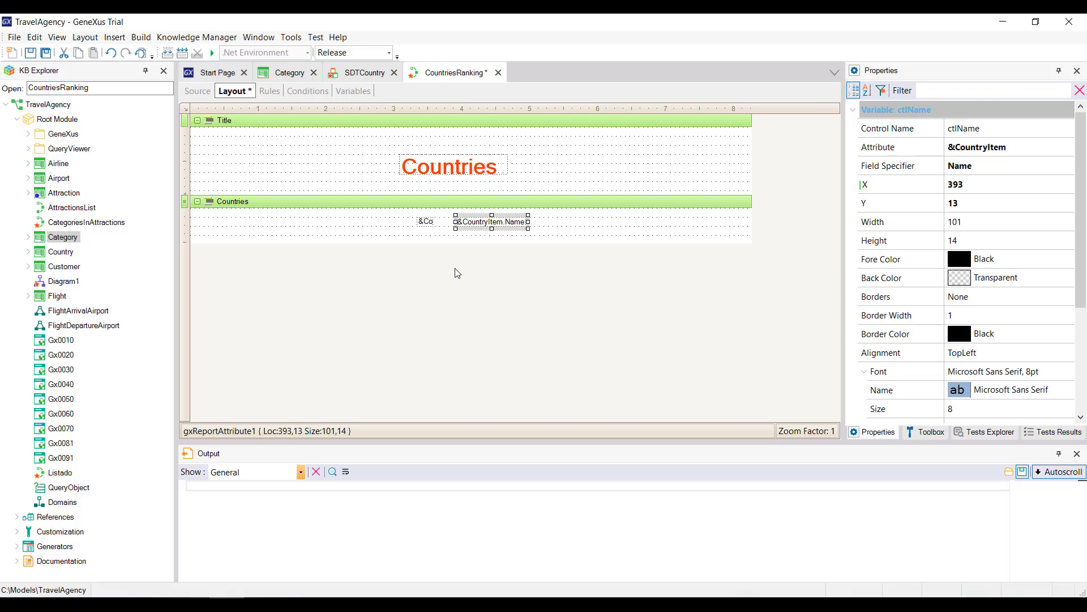
left_click(212, 53)
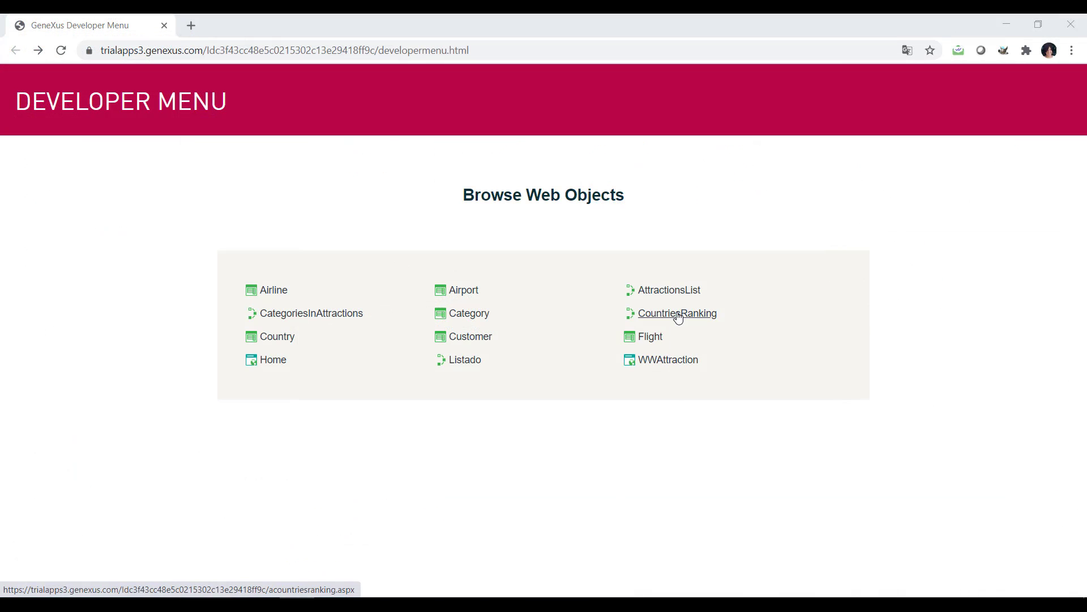
left_click(677, 313)
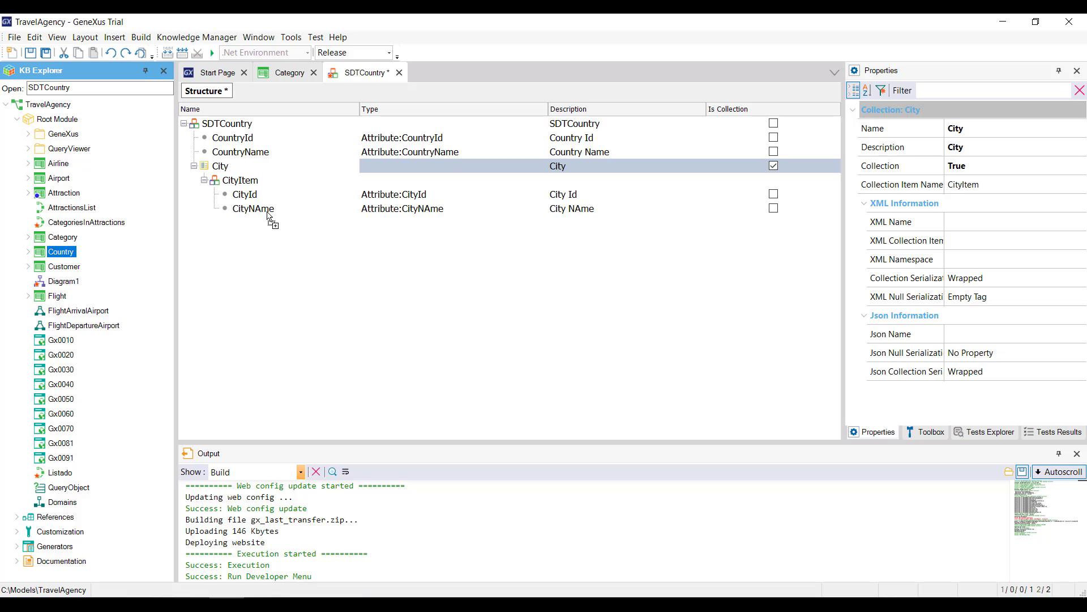
Step: Drag the Country transaction into SDTCountry to generate CountryId, CountryName and the City collection
left_click_drag(187, 128, 299, 222)
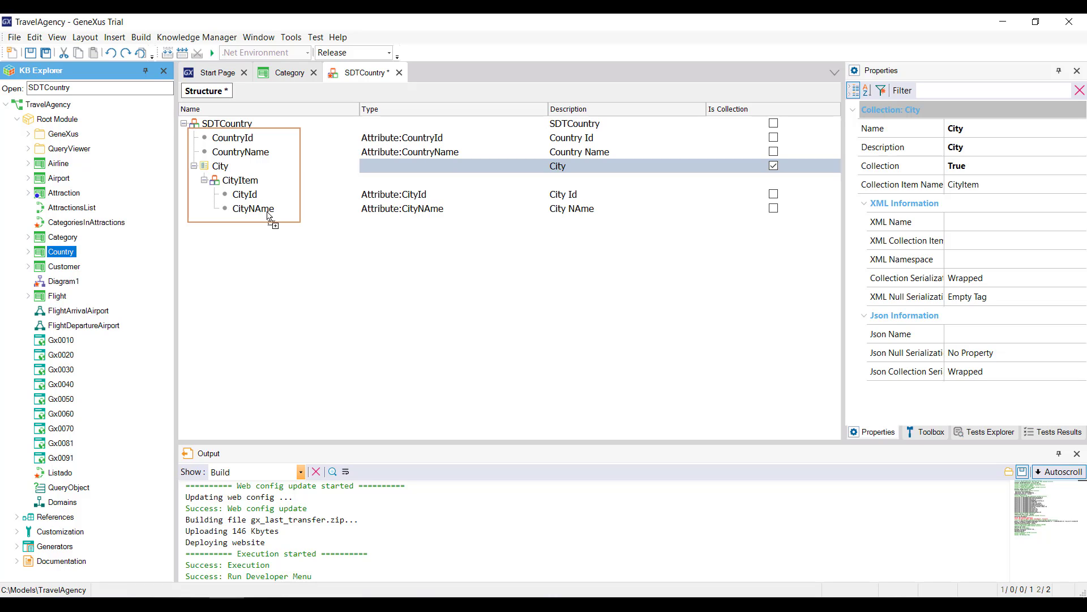